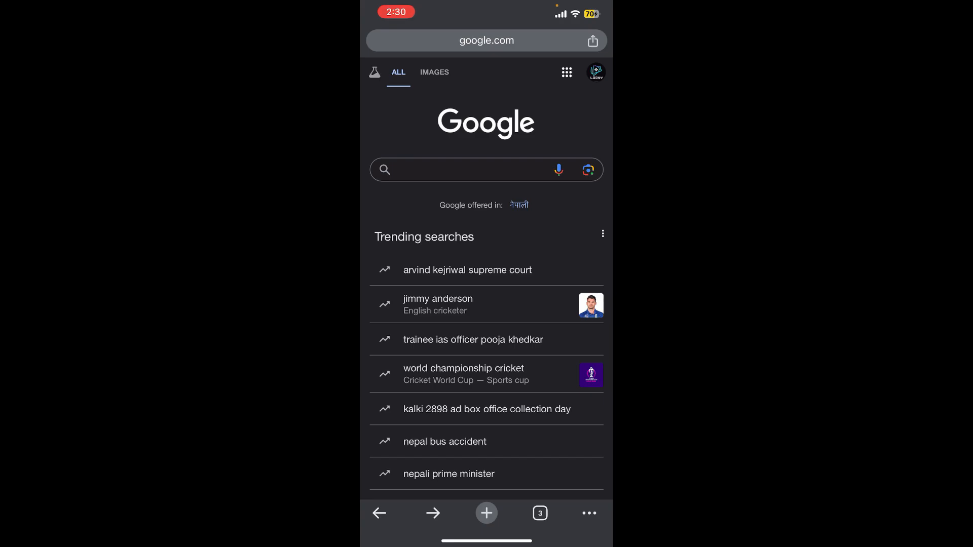
# - Search Google for "truist bank login"
pyautogui.write('truist bank login')
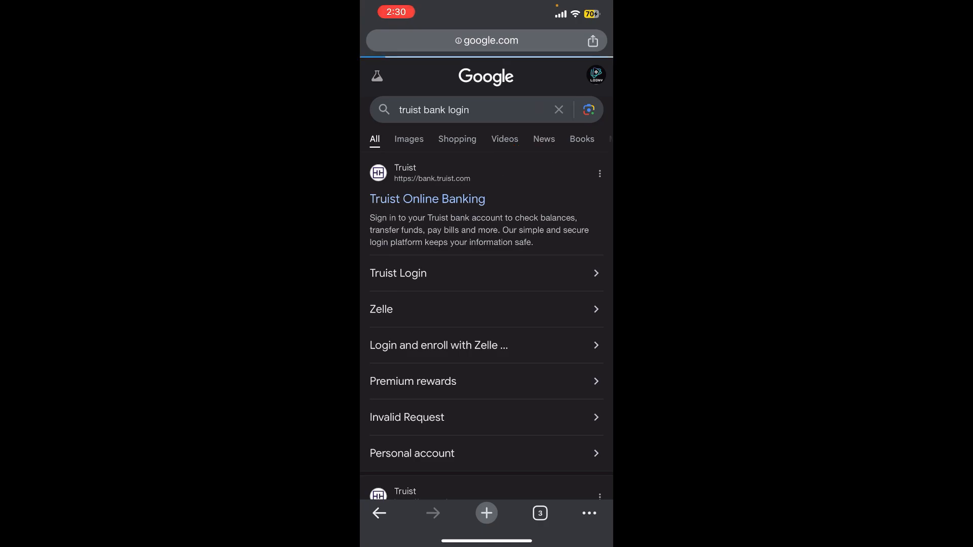
# - Follow the Truist Online Banking result to reach the sign-in page
pyautogui.click(427, 199)
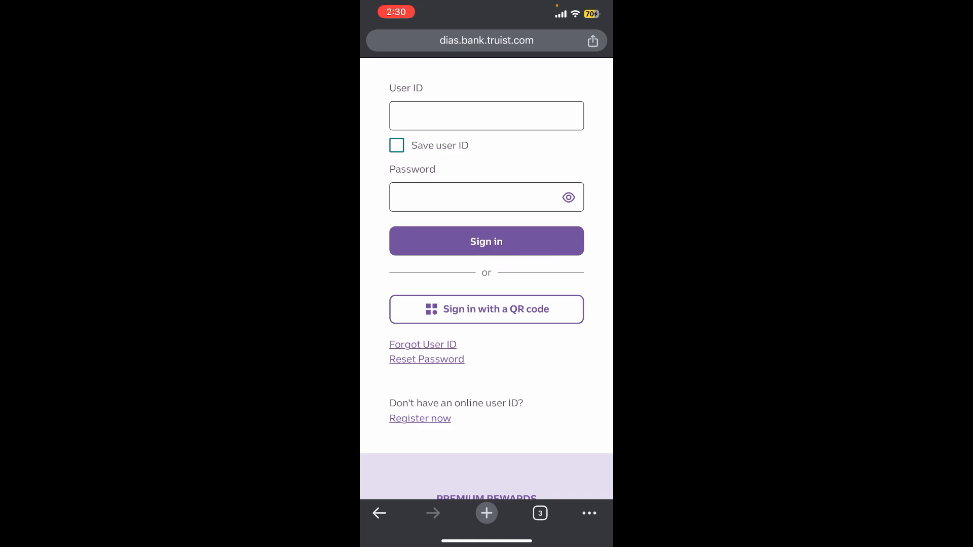
# - Tick the Save user ID checkbox on the sign-in page
pyautogui.click(396, 145)
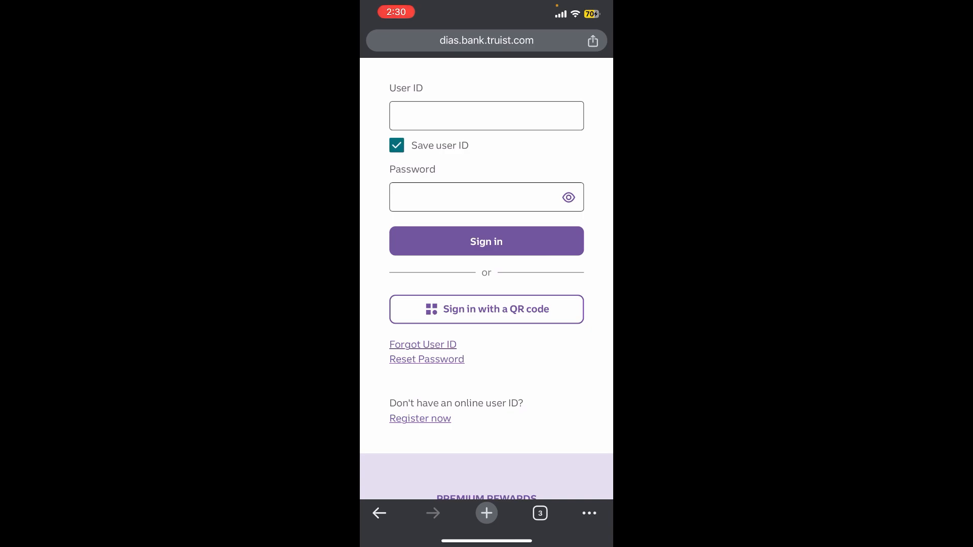